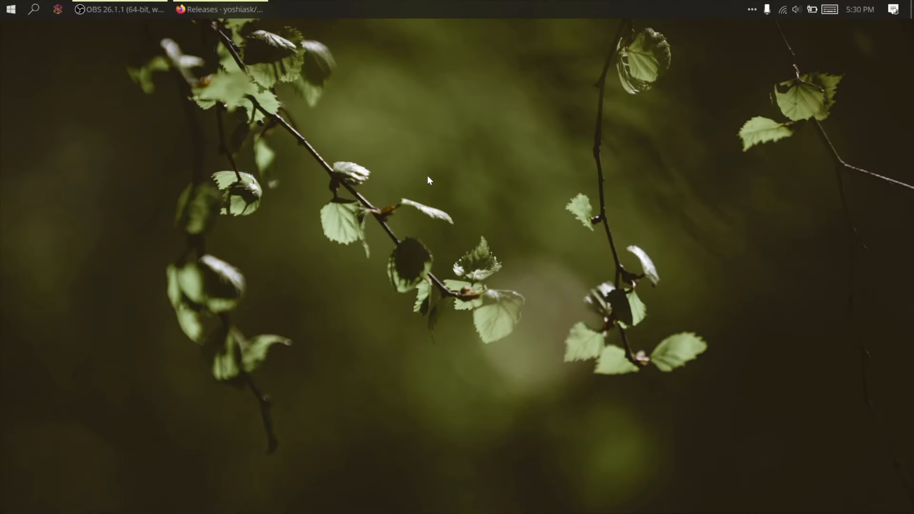
pyautogui.moveTo(327, 165)
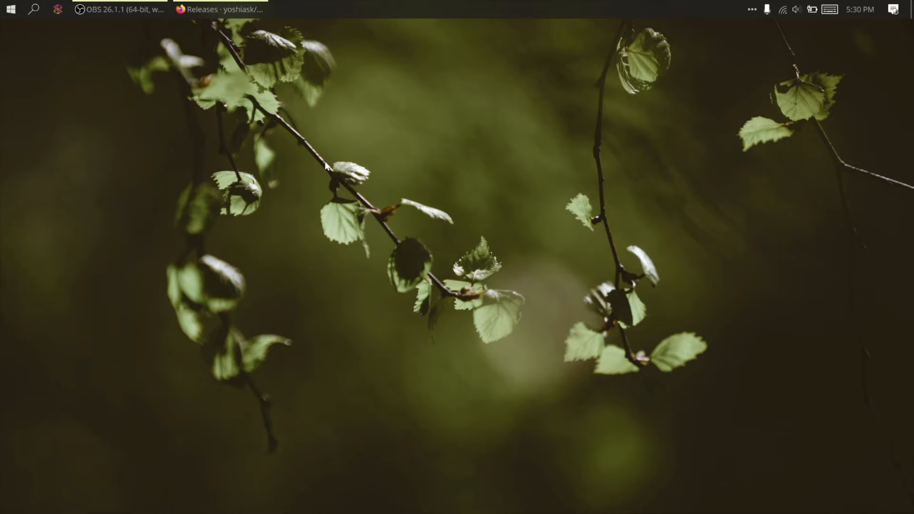
# Show the ZuneModdingHelper releases page and scroll through the 2021.5.6.0 Alpha changelog.
pyautogui.click(217, 9)
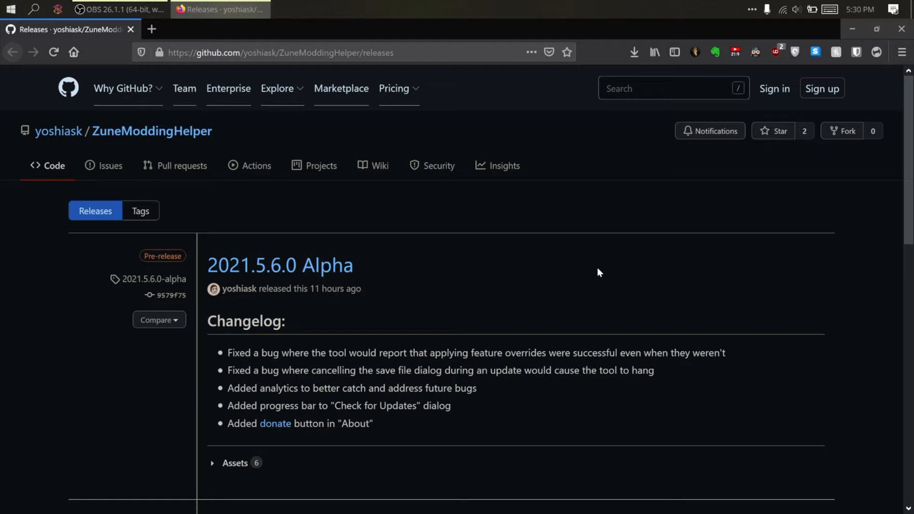
pyautogui.moveTo(58, 130)
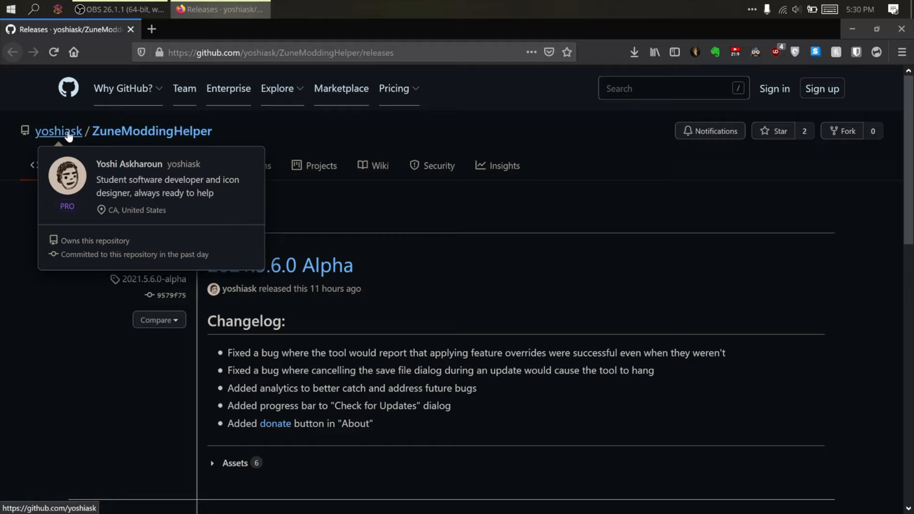
pyautogui.scroll(-3)
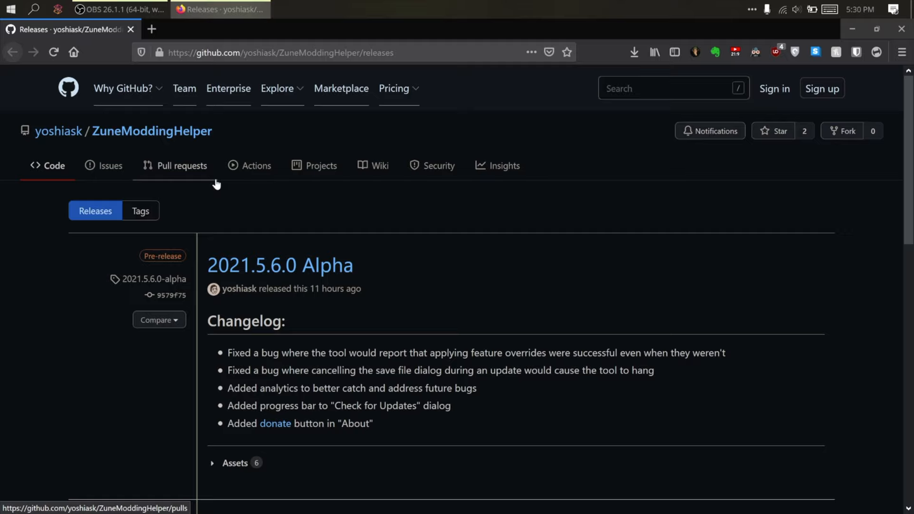
pyautogui.scroll(-3)
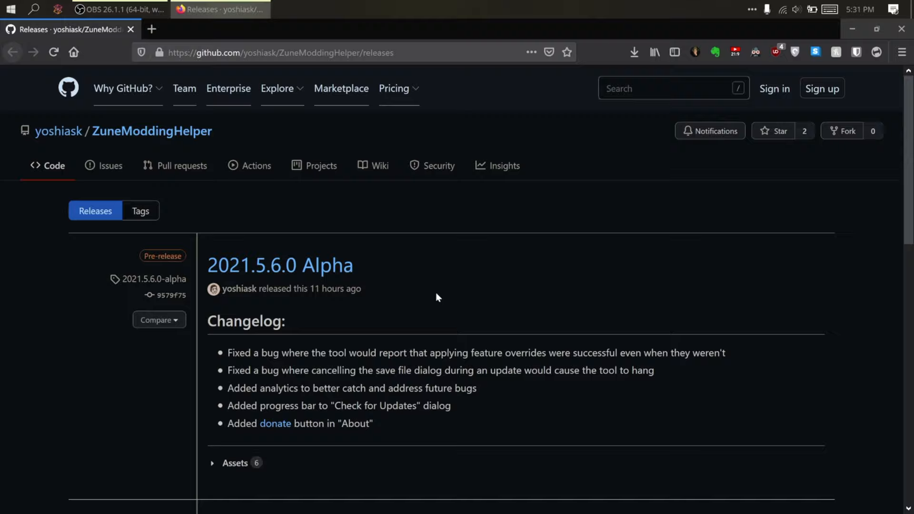
# Expand Assets and download ZuneModdingHelper_2021.5.6.0-alpha_x64.7z.
pyautogui.click(234, 462)
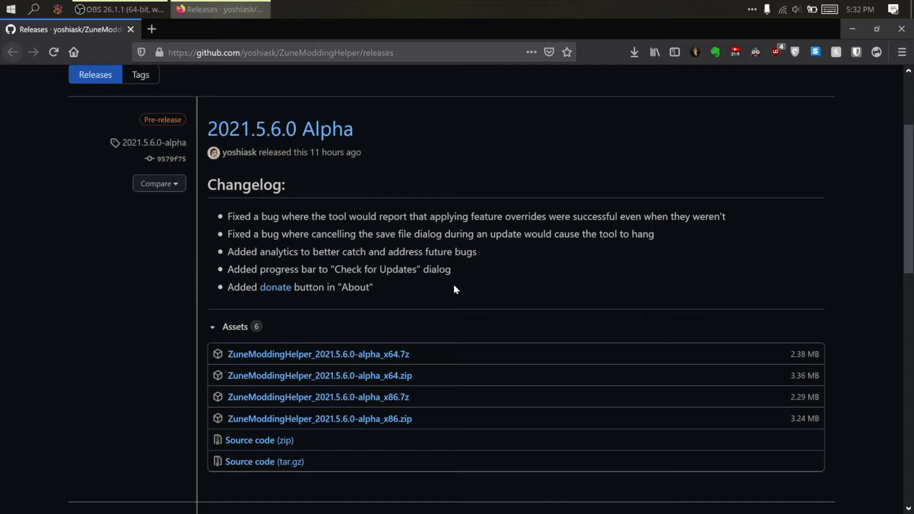
pyautogui.scroll(-3)
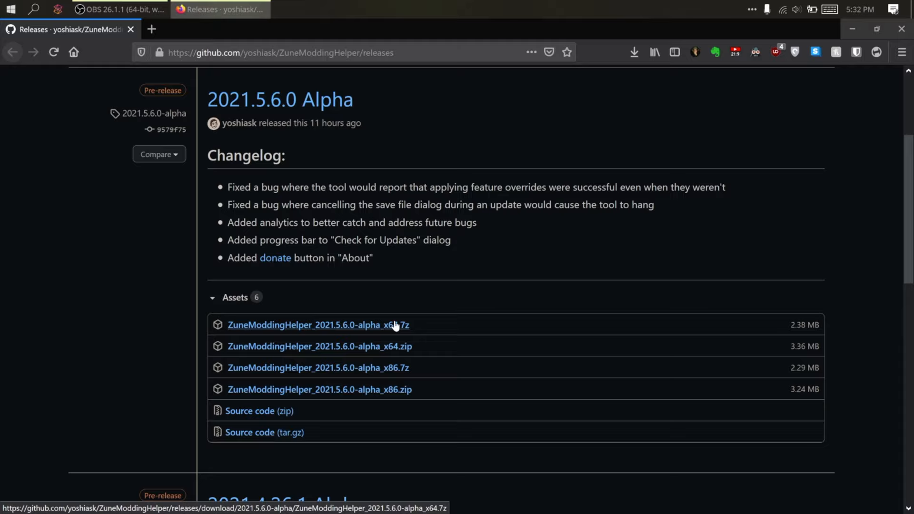
pyautogui.click(851, 28)
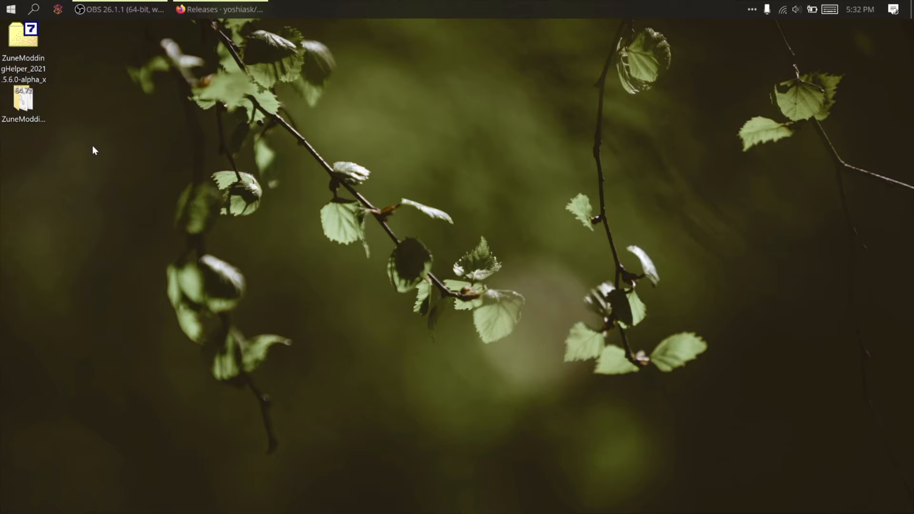
# Open the extracted ZuneModdingHelper folder and run ZuneModdingHelper.exe from its context menu.
pyautogui.doubleClick(24, 38)
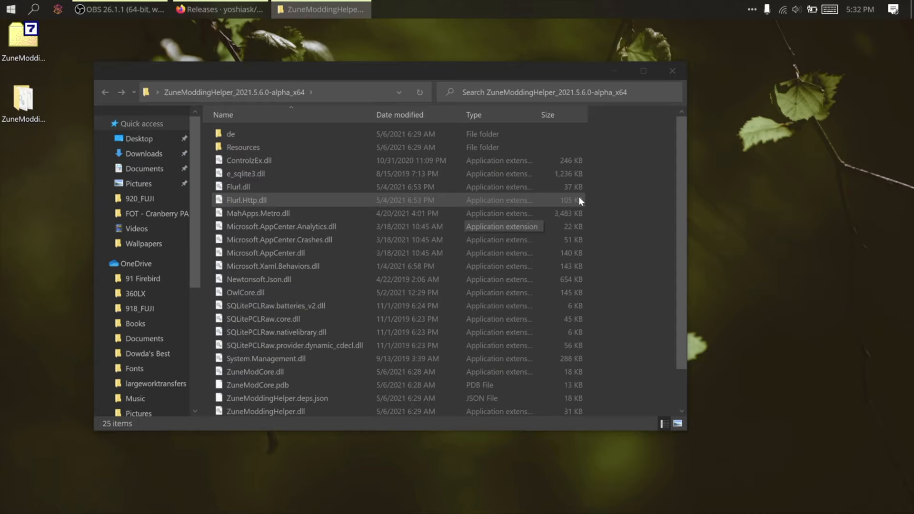
pyautogui.rightClick(268, 382)
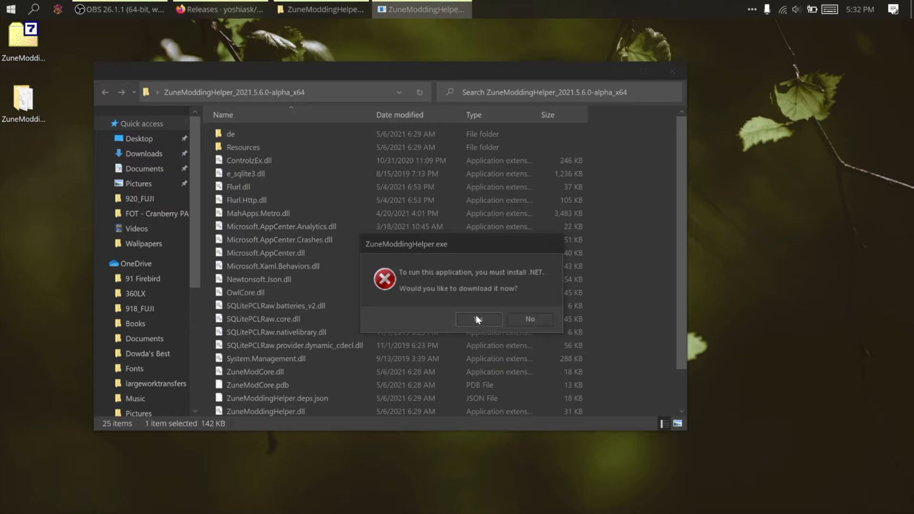
# Accept the prompt to download and install Windows Desktop Runtime 5.0.5 (x64).
pyautogui.click(478, 319)
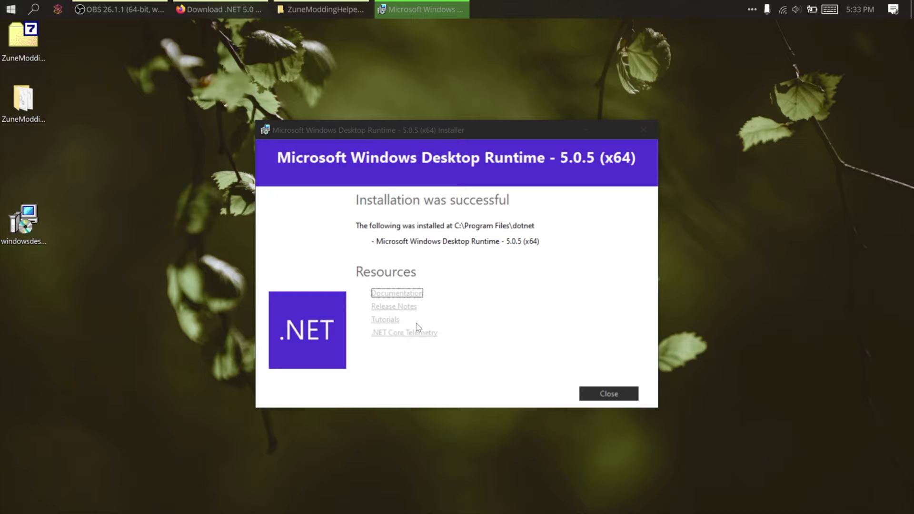
# Close the finished .NET installer so Zune Modding Helper can launch.
pyautogui.click(607, 394)
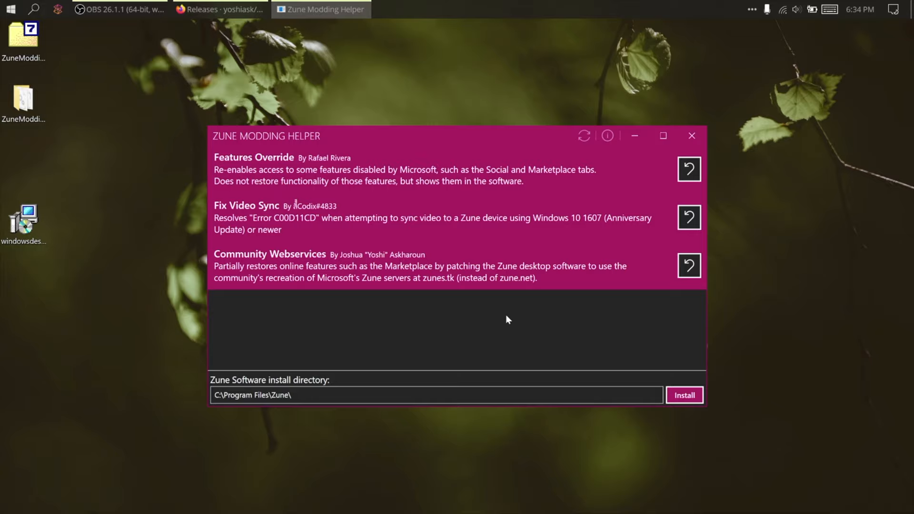
# Close Zune Modding Helper and bring up the Zune software's music collection.
pyautogui.click(683, 395)
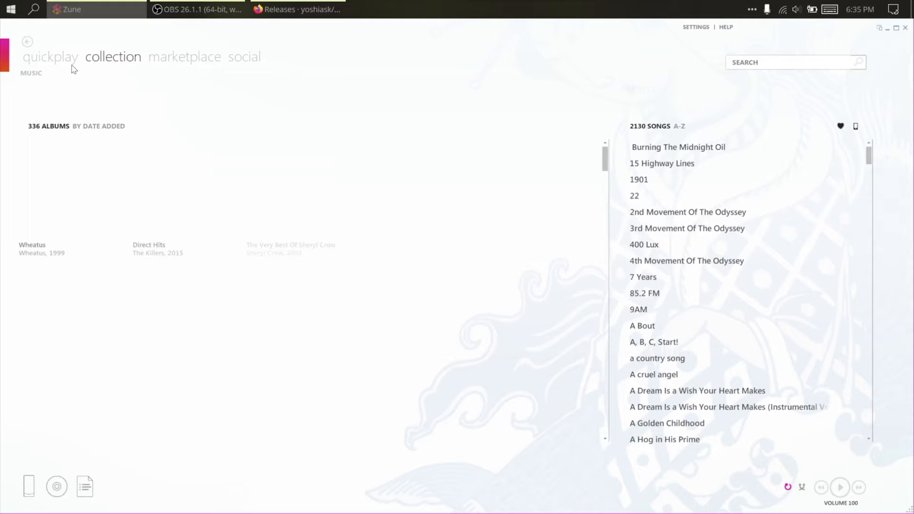
# Send a video to Griffens Zune 30 and let sync begin.
pyautogui.click(67, 73)
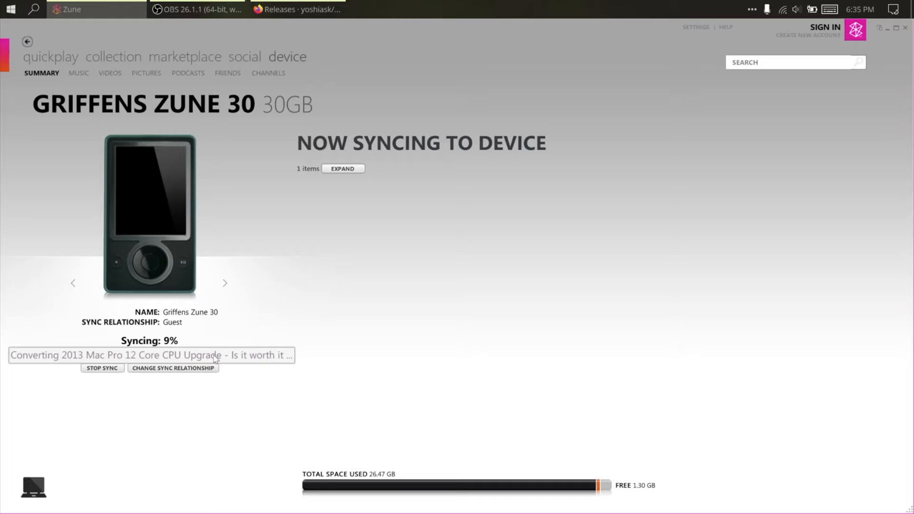
# Run a device update check in Zune settings, which fails with error 801901F7.
pyautogui.click(343, 169)
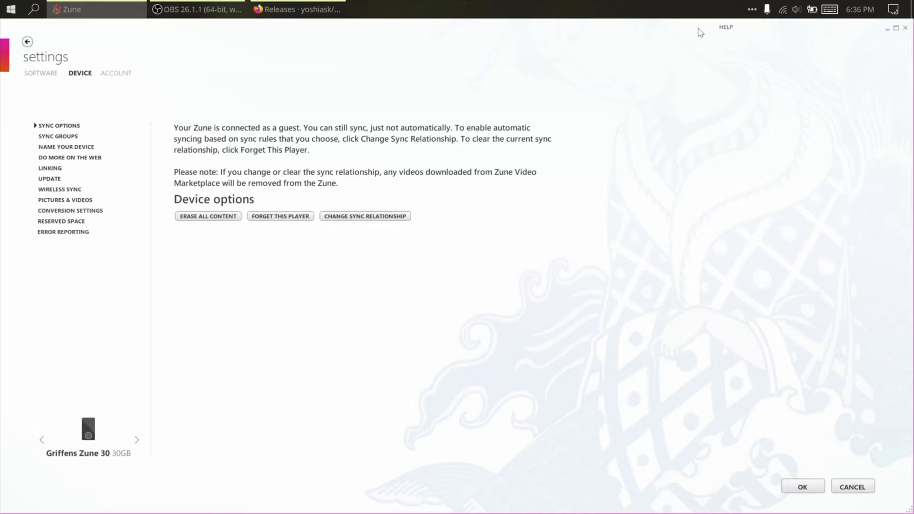
pyautogui.click(50, 178)
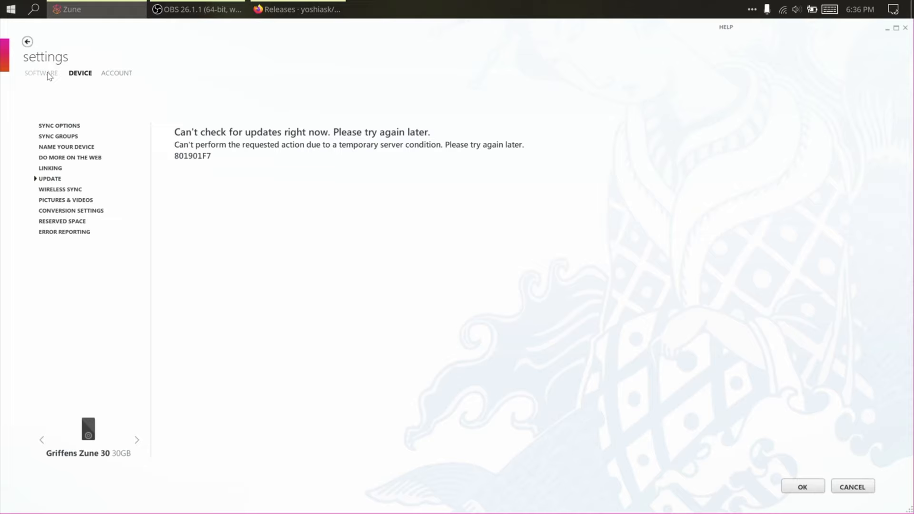
pyautogui.moveTo(260, 210)
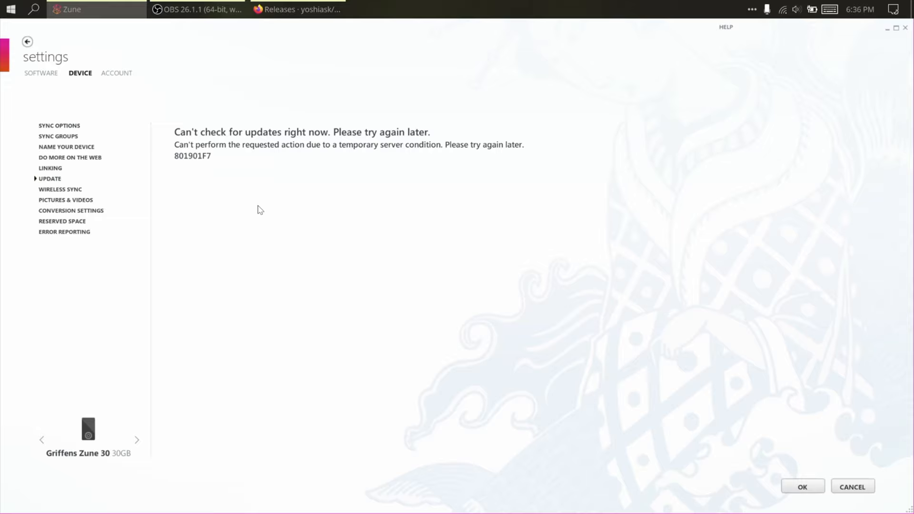
pyautogui.moveTo(309, 161)
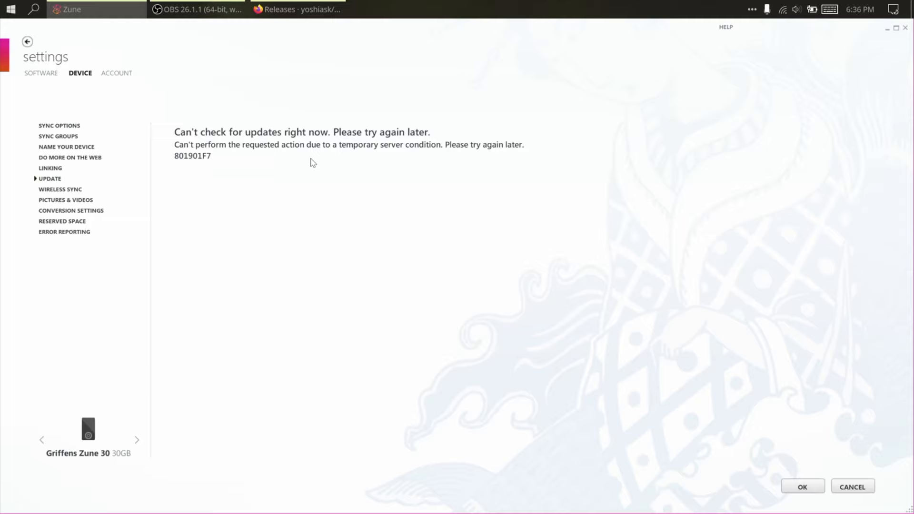